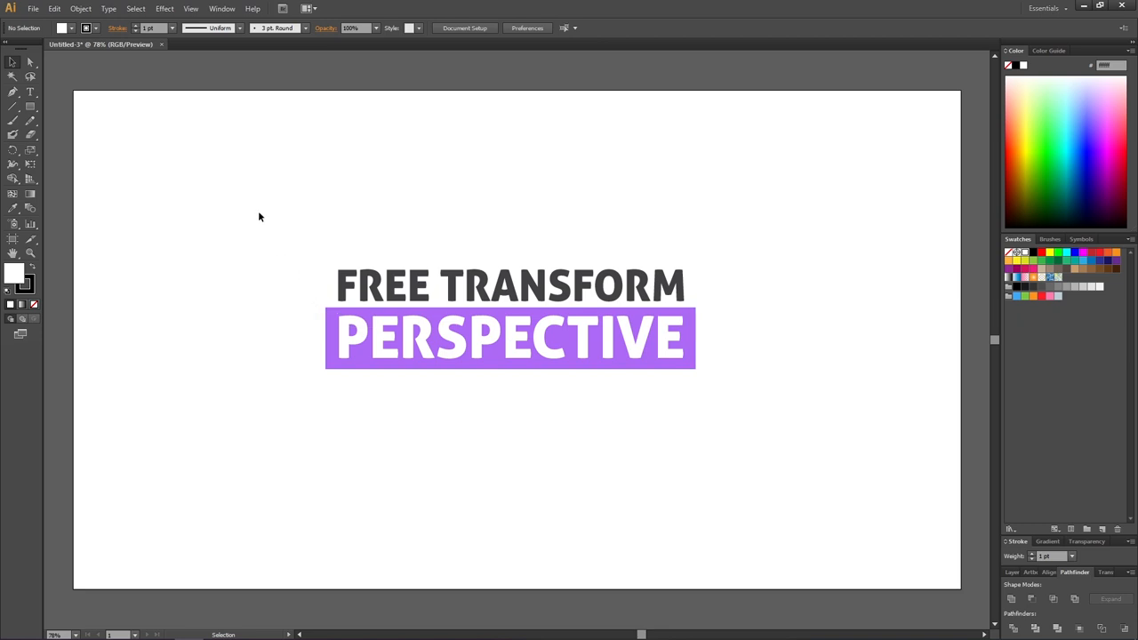
# Expand the title group via Object > Expand with Object and Fill kept checked.
pyautogui.click(80, 7)
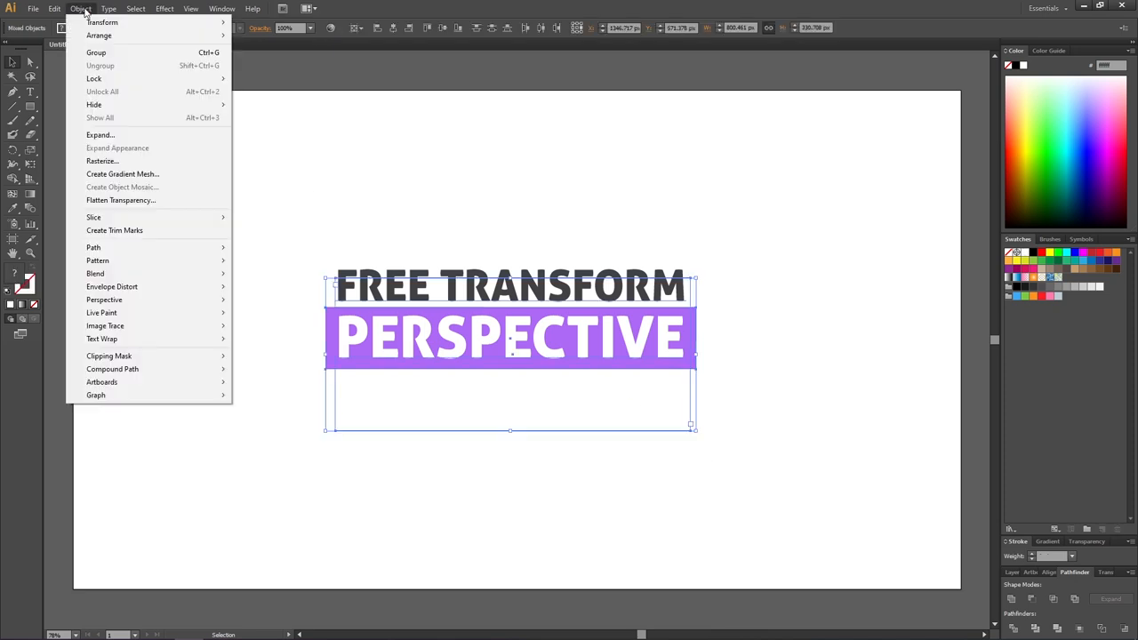
pyautogui.click(100, 136)
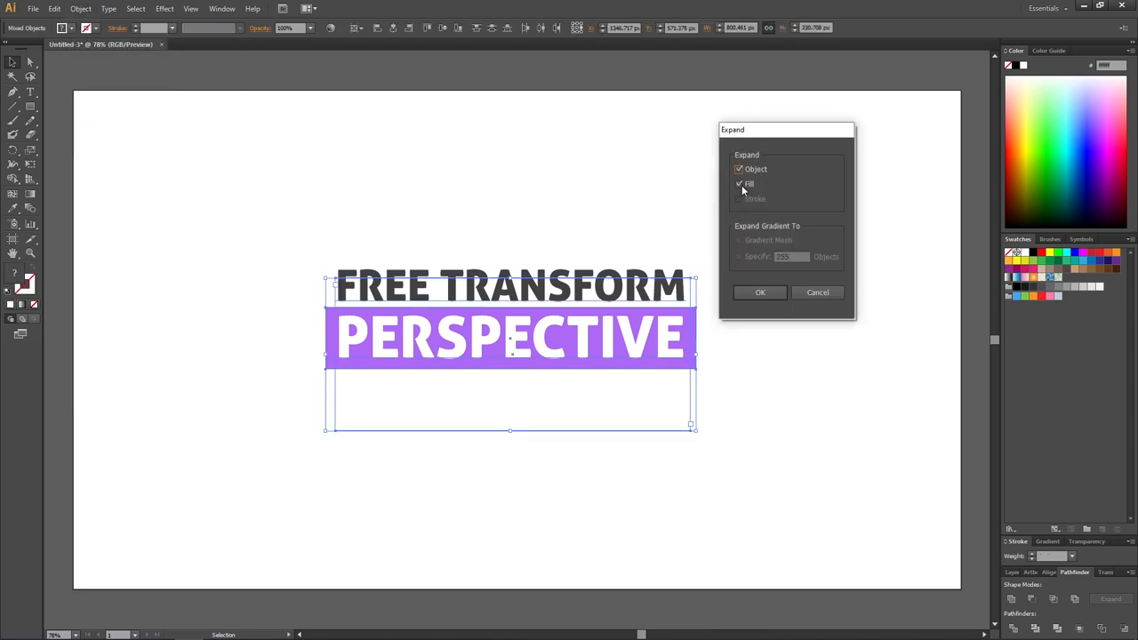
pyautogui.click(761, 292)
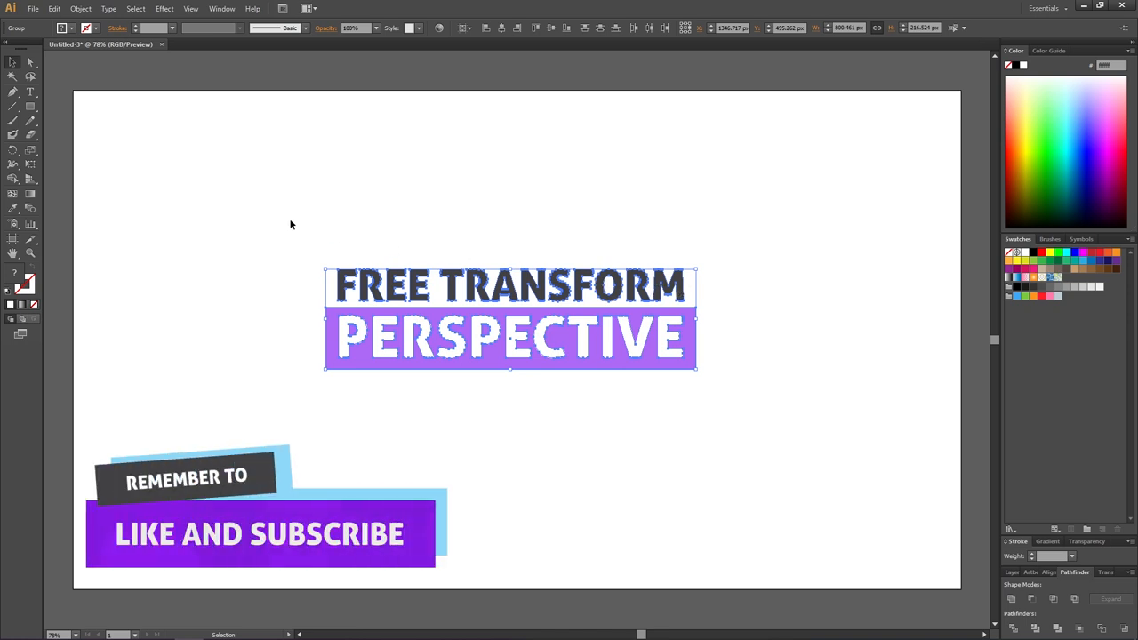
pyautogui.moveTo(29, 164)
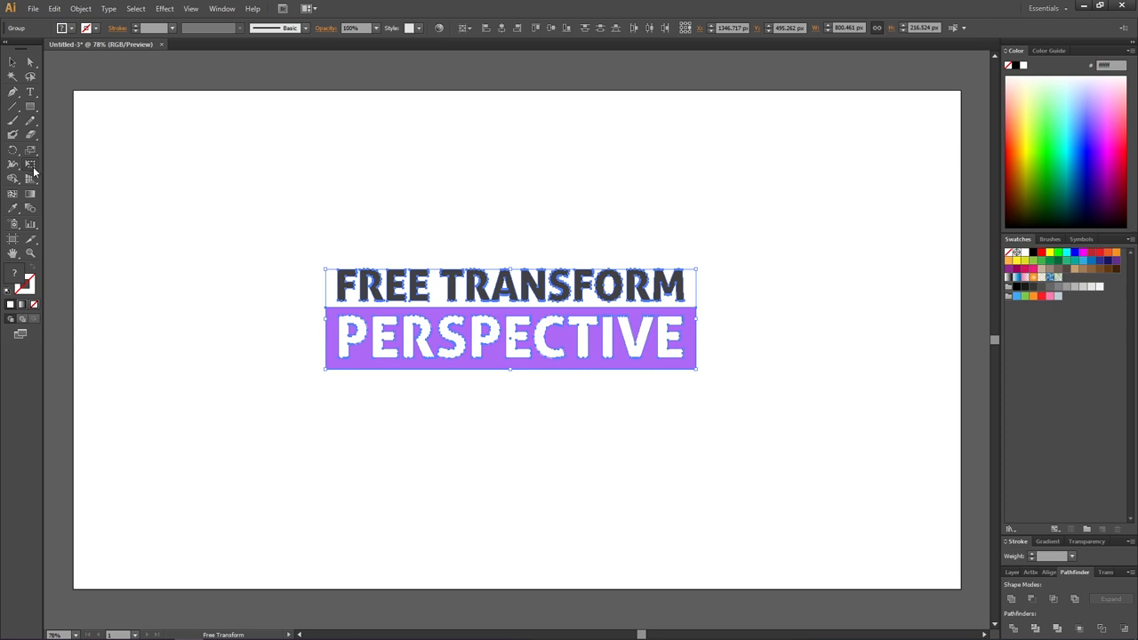
pyautogui.moveTo(30, 166)
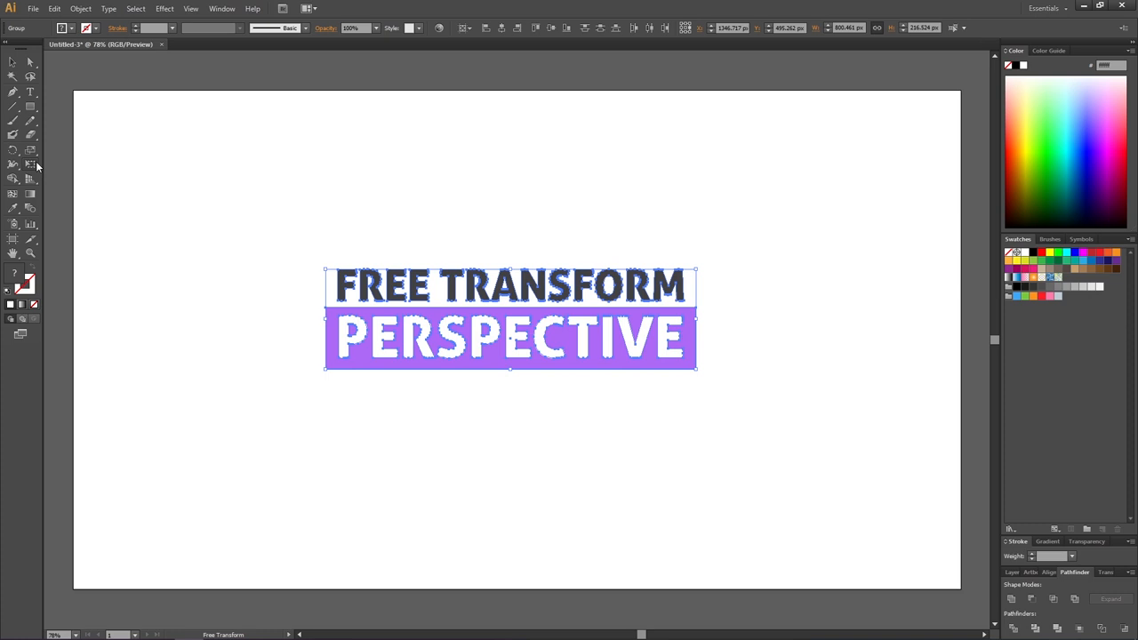
pyautogui.moveTo(29, 165)
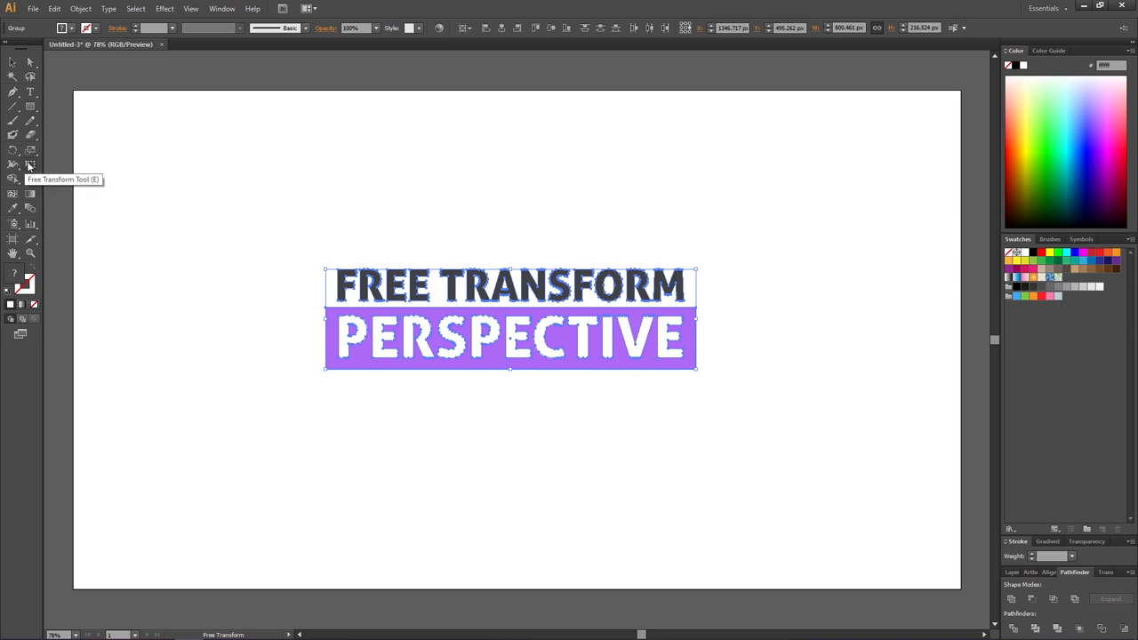
pyautogui.moveTo(568, 224)
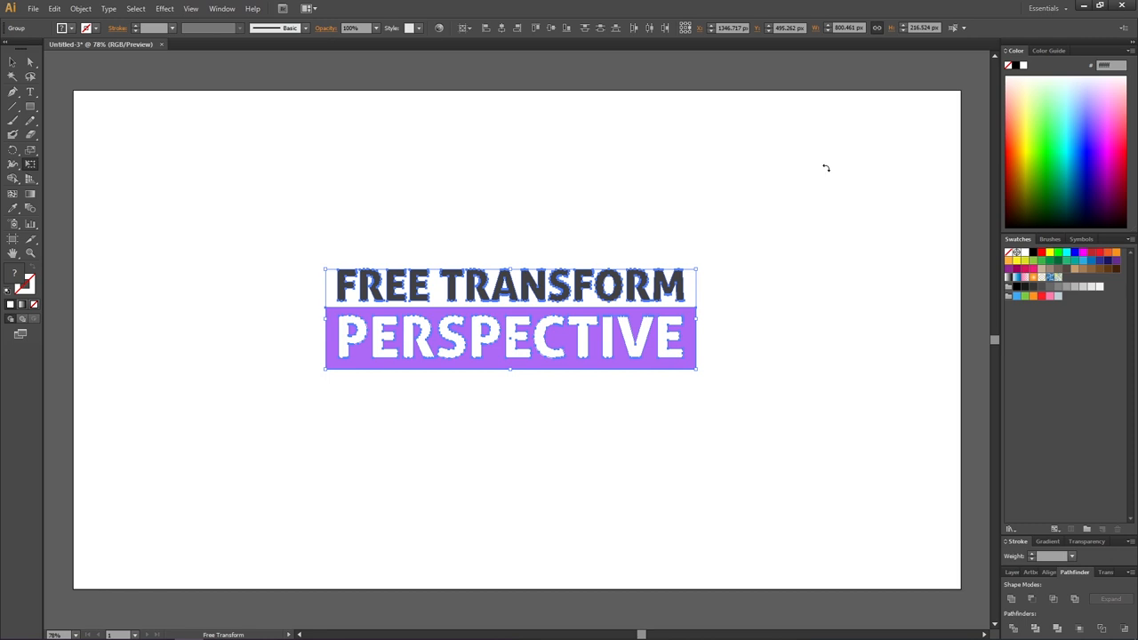
pyautogui.moveTo(825, 167)
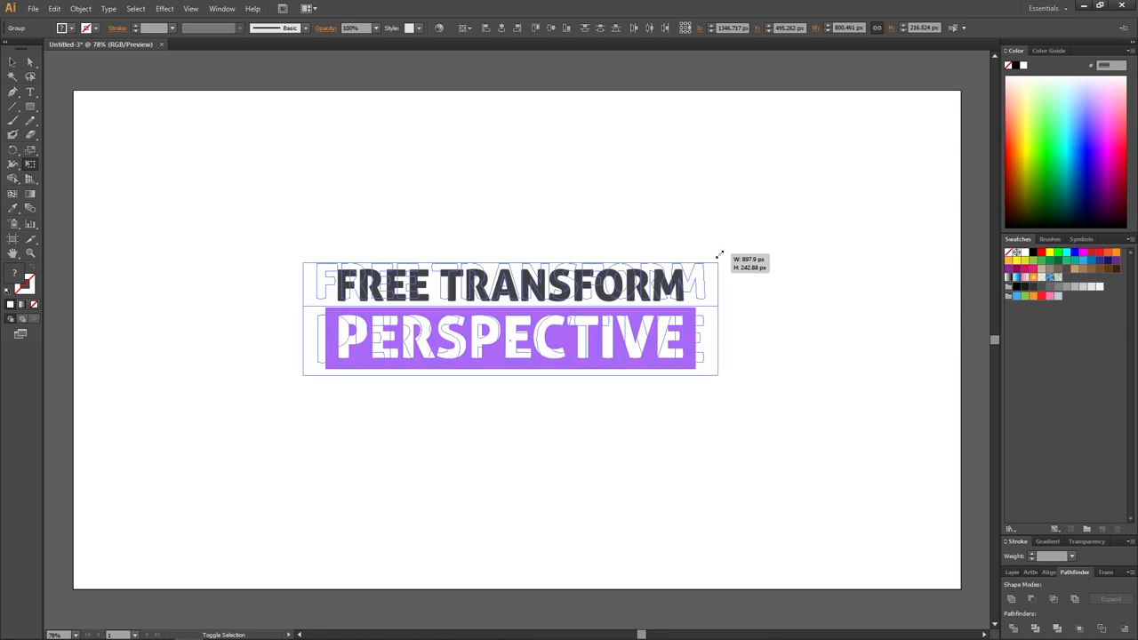
# Enlarge the expanded title proportionally by dragging a Free Transform corner handle outward.
pyautogui.moveTo(720, 256); pyautogui.dragTo(732, 247)
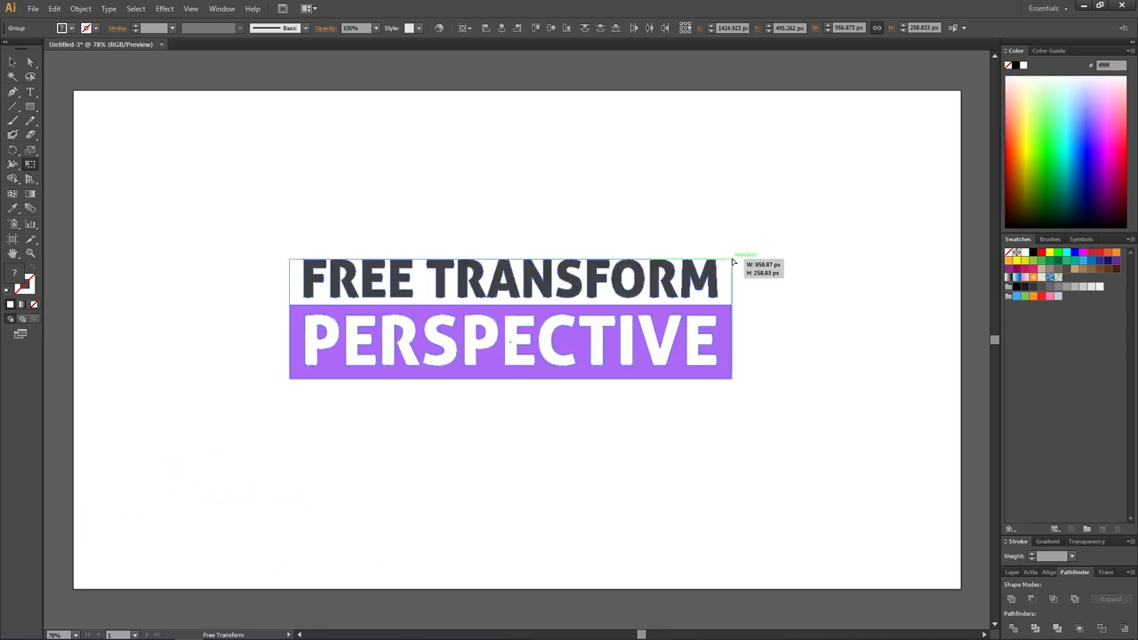
# Slant and distort the title and banner using a corner handle with modifier keys.
pyautogui.moveTo(732, 259); pyautogui.dragTo(603, 210)
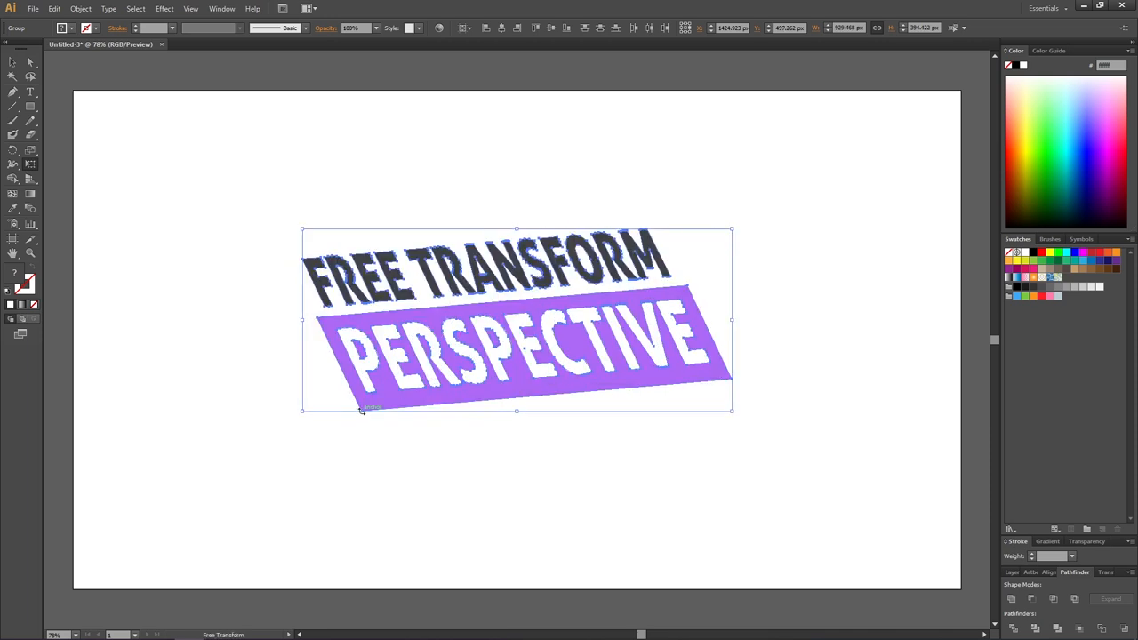
pyautogui.moveTo(622, 249)
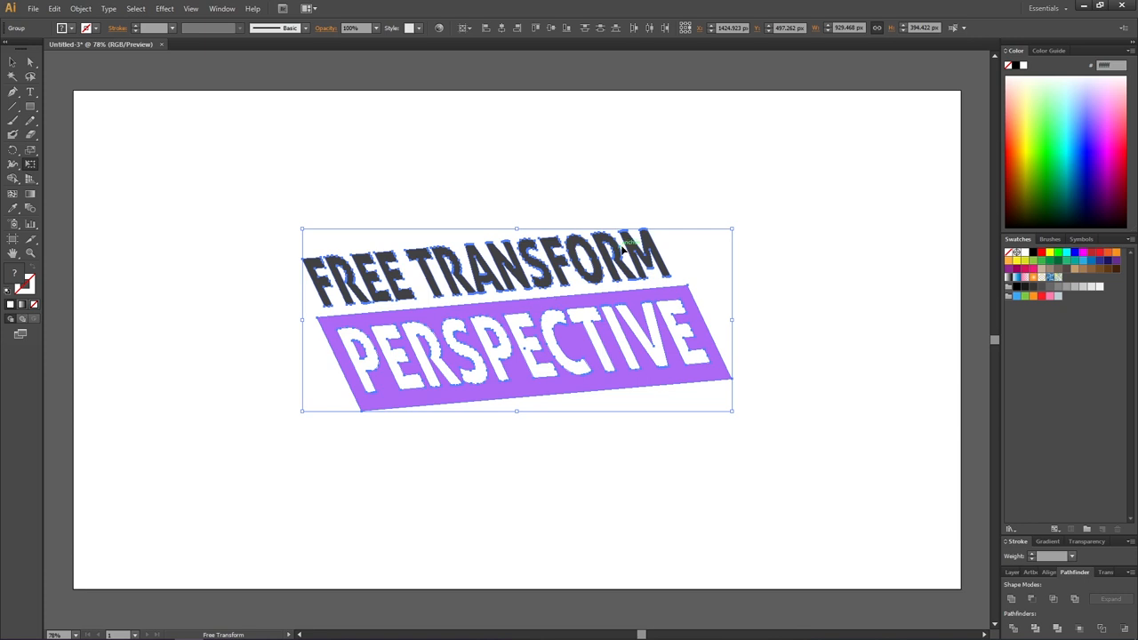
pyautogui.moveTo(573, 183)
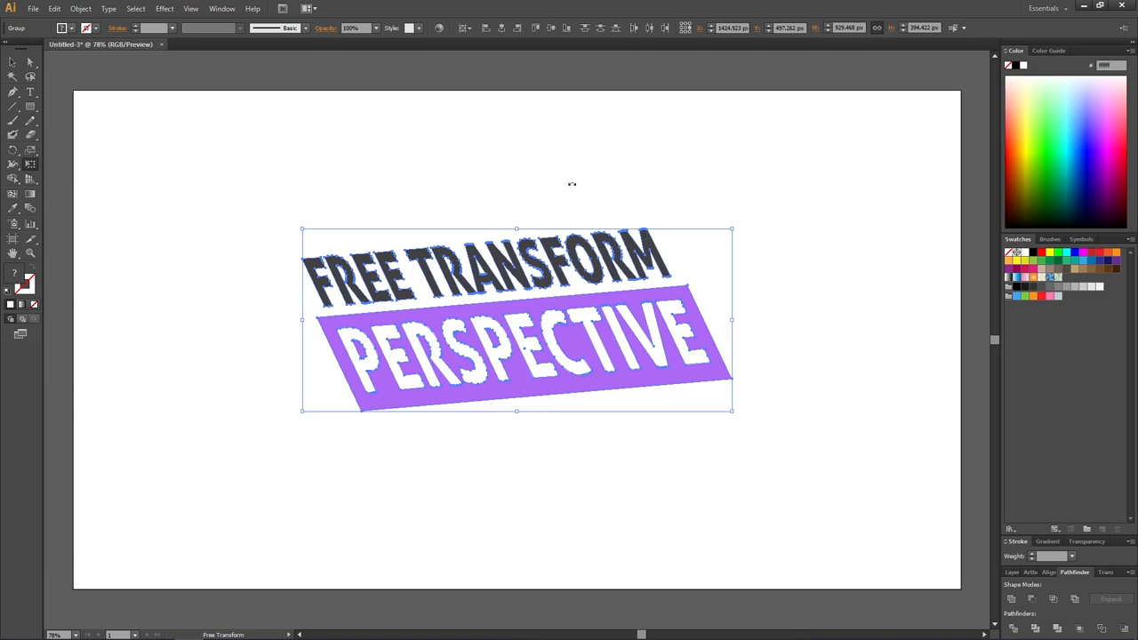
pyautogui.moveTo(359, 417)
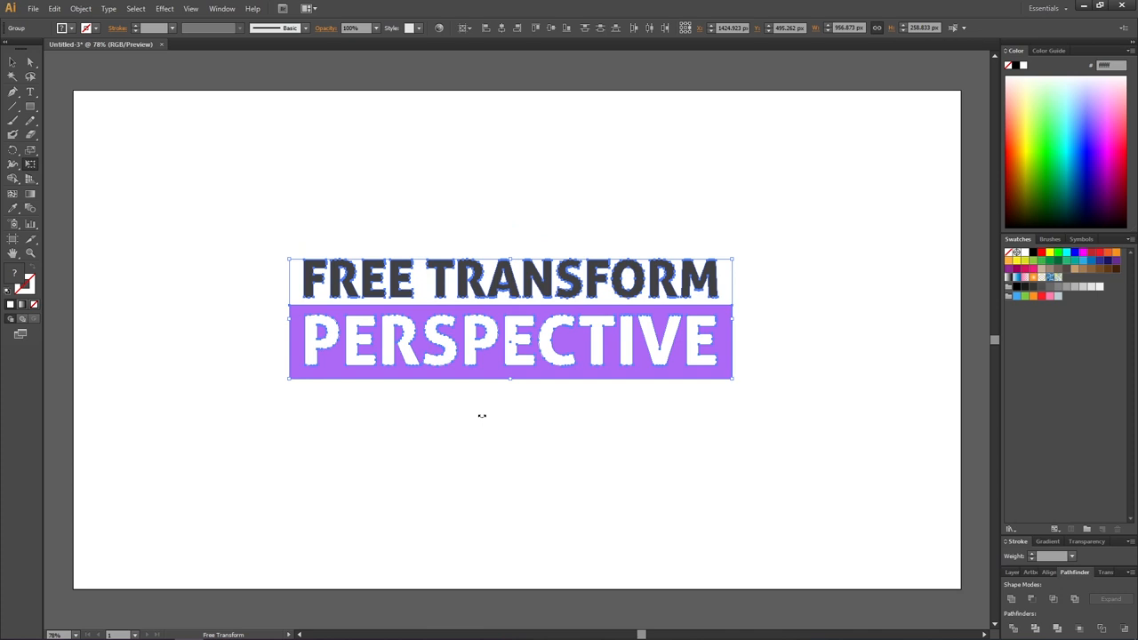
pyautogui.moveTo(481, 415)
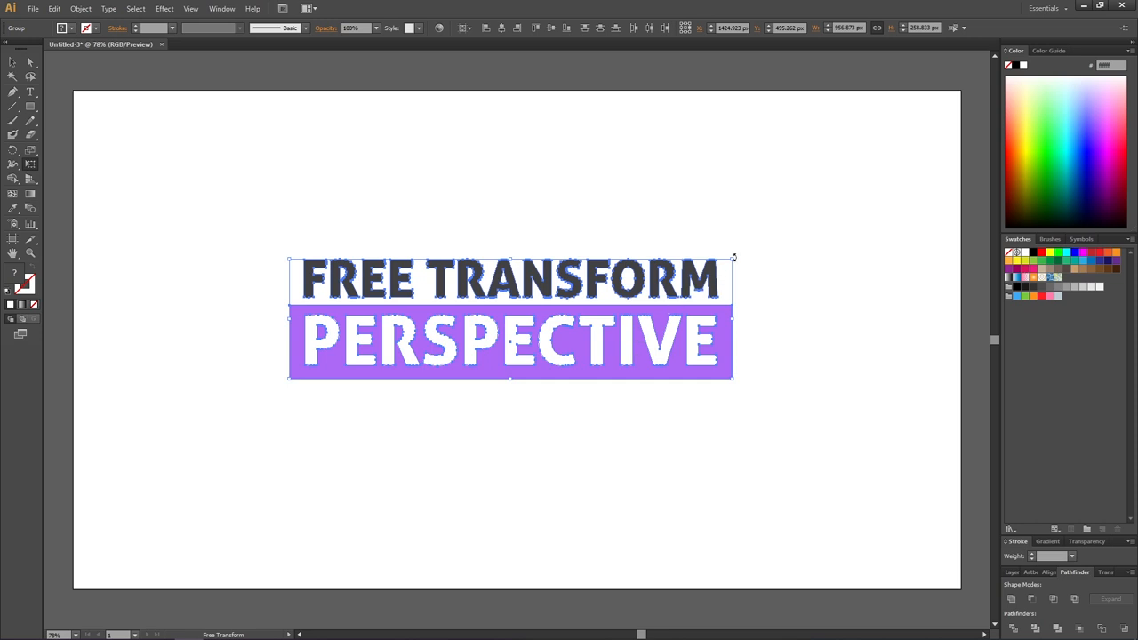
pyautogui.moveTo(732, 257)
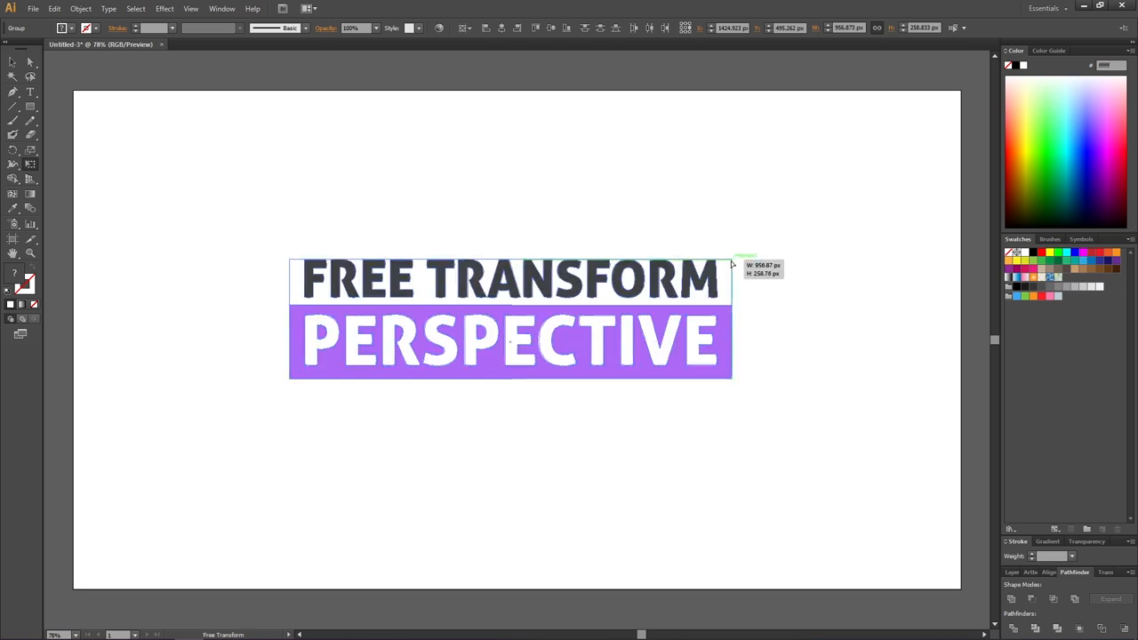
# Apply a perspective distortion so the title tapers smaller toward the right.
pyautogui.moveTo(732, 265); pyautogui.dragTo(732, 302)
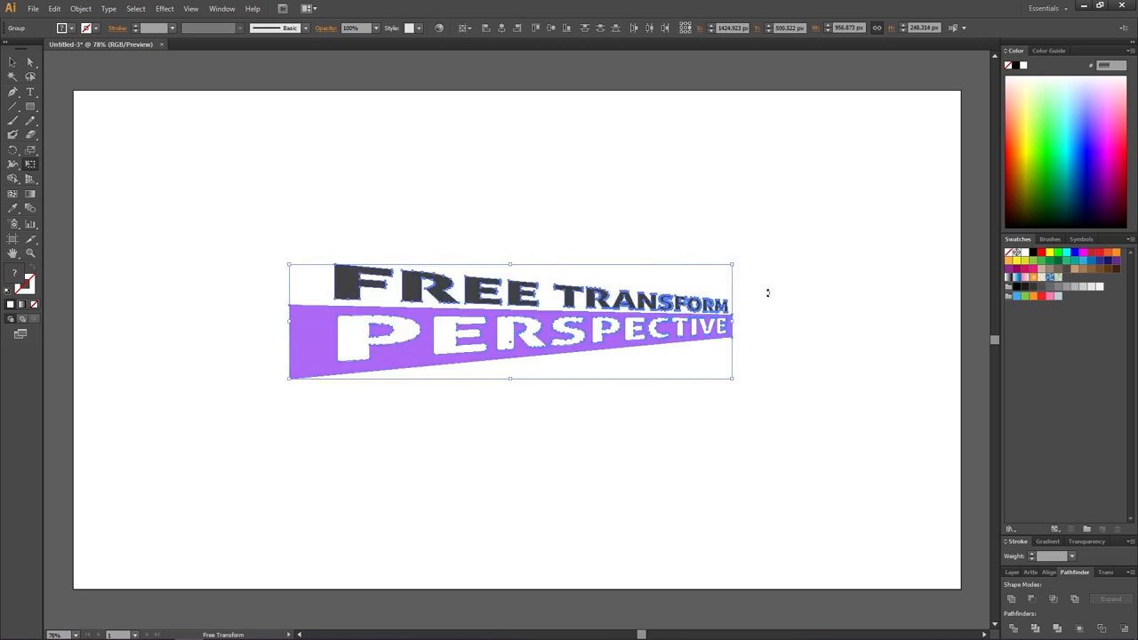